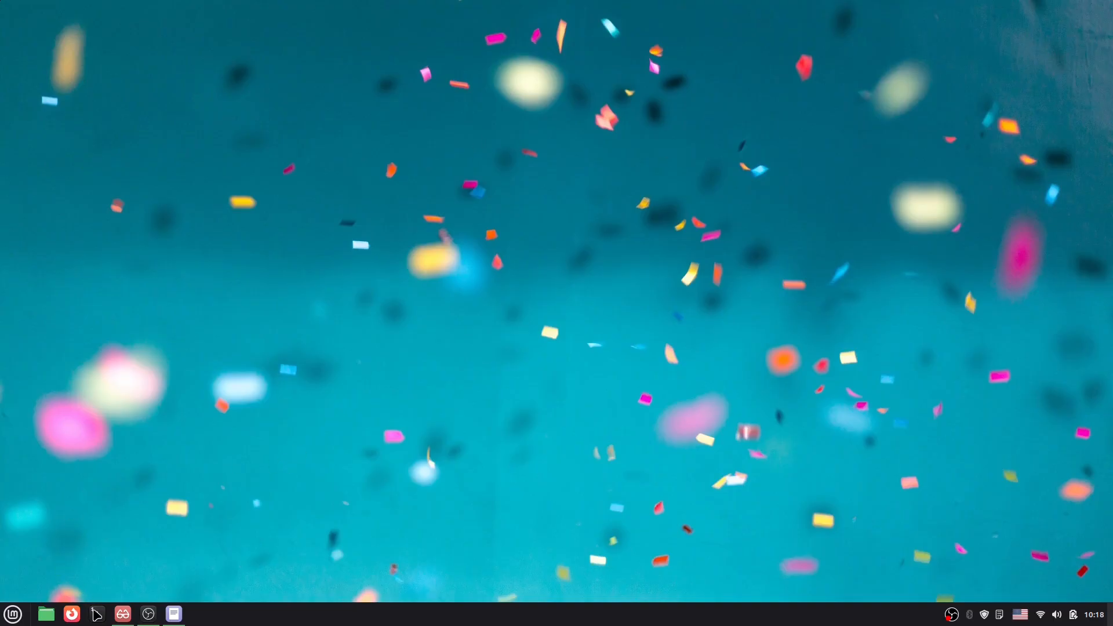
Step: Run 'sudo apt update' with the administrator password, reporting 7 upgradable packages
click(96, 614)
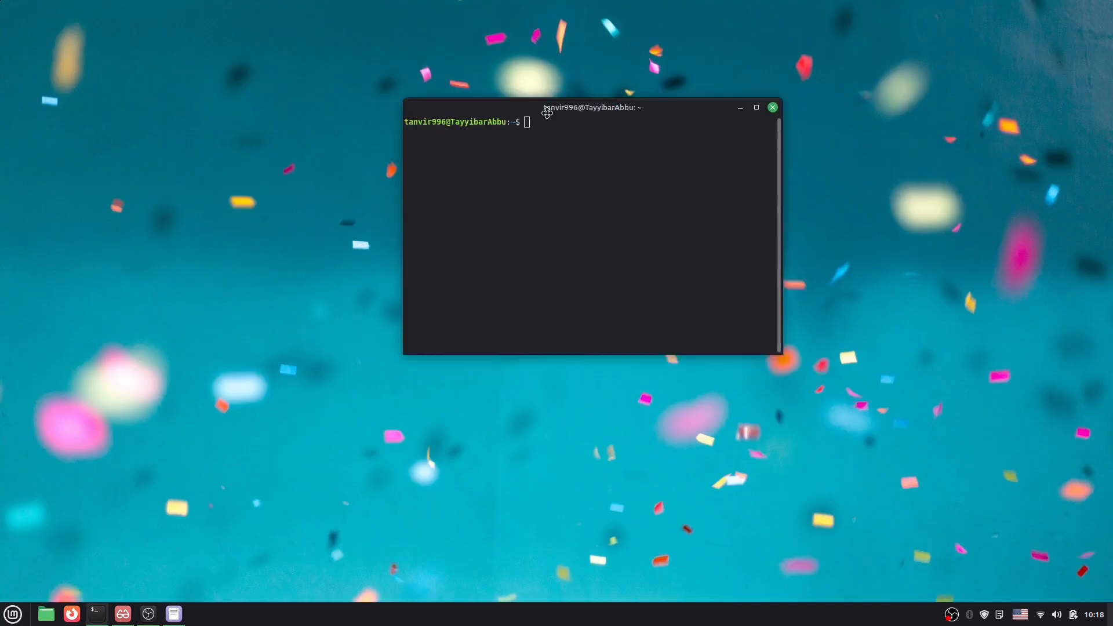
text(sudo)
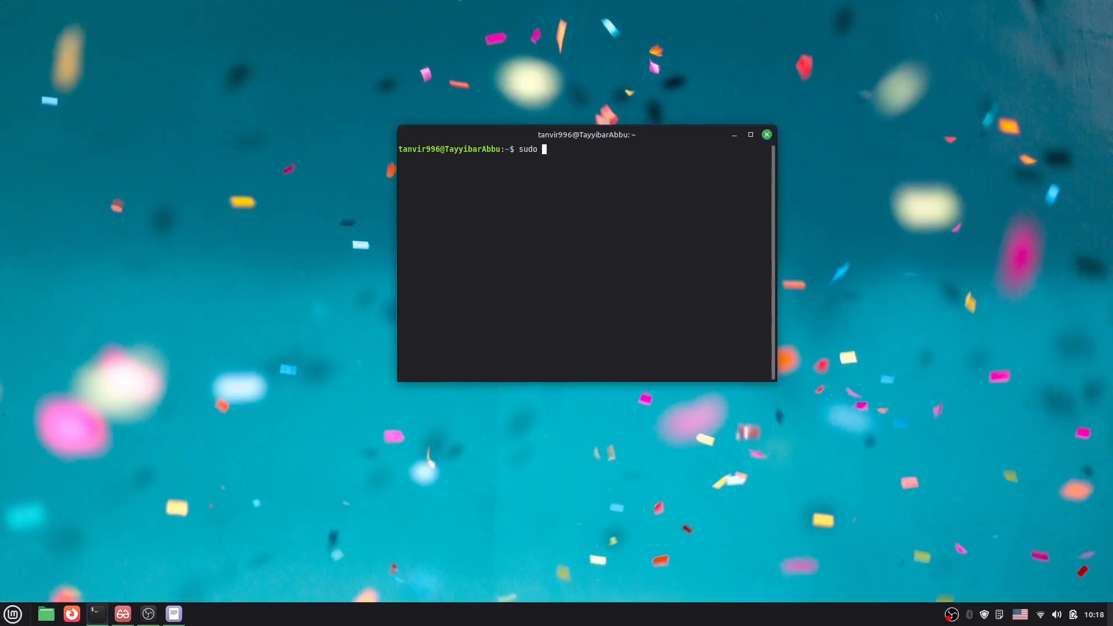
text(apt)
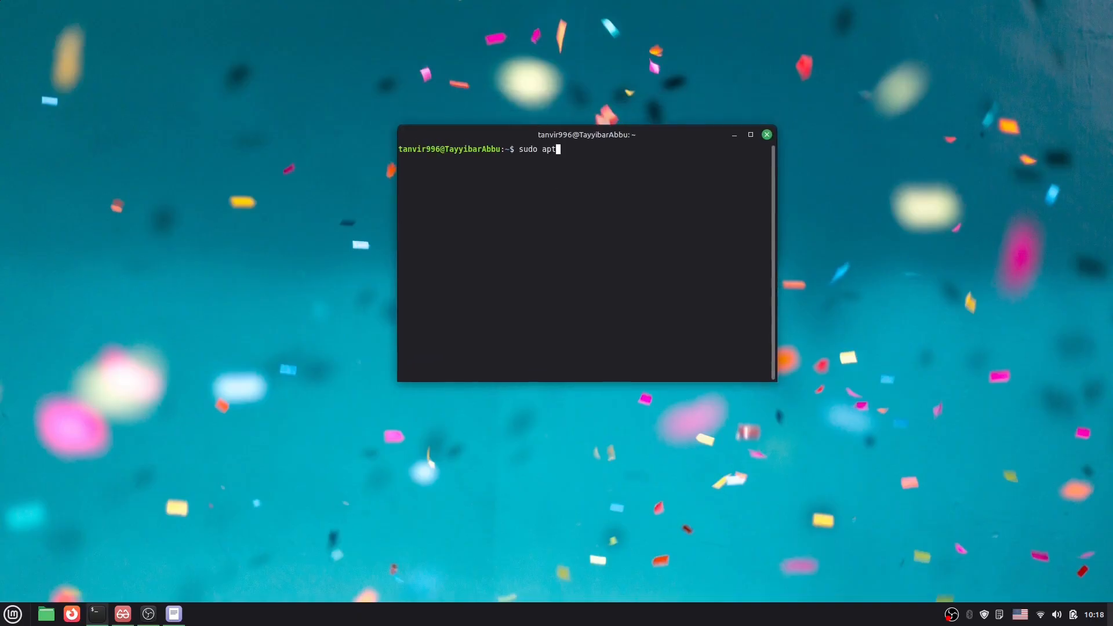
text(update)
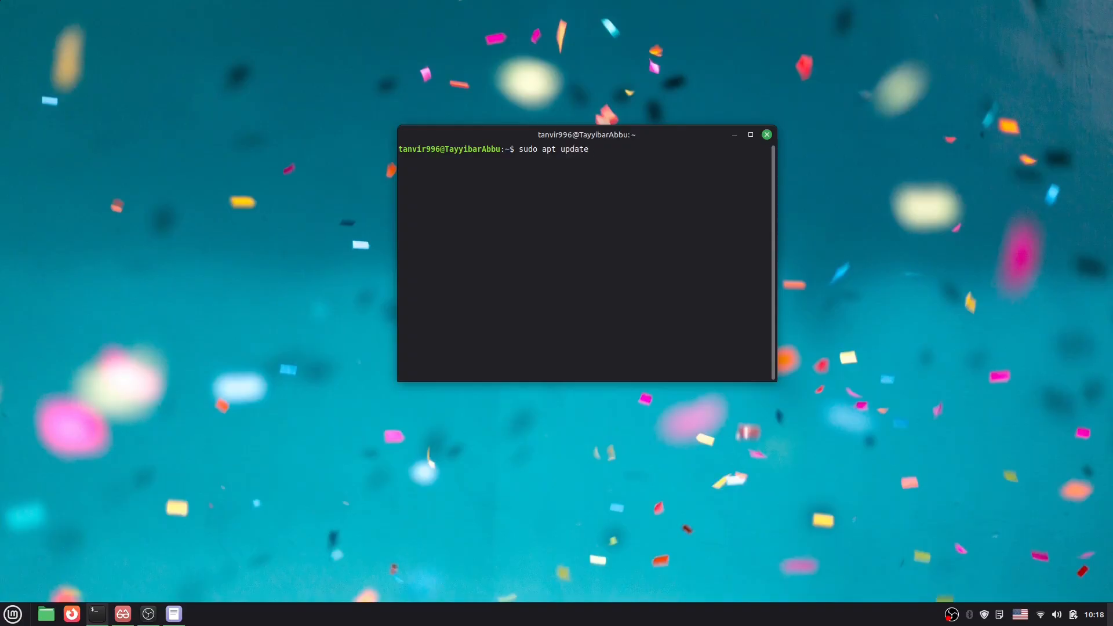
key(Return)
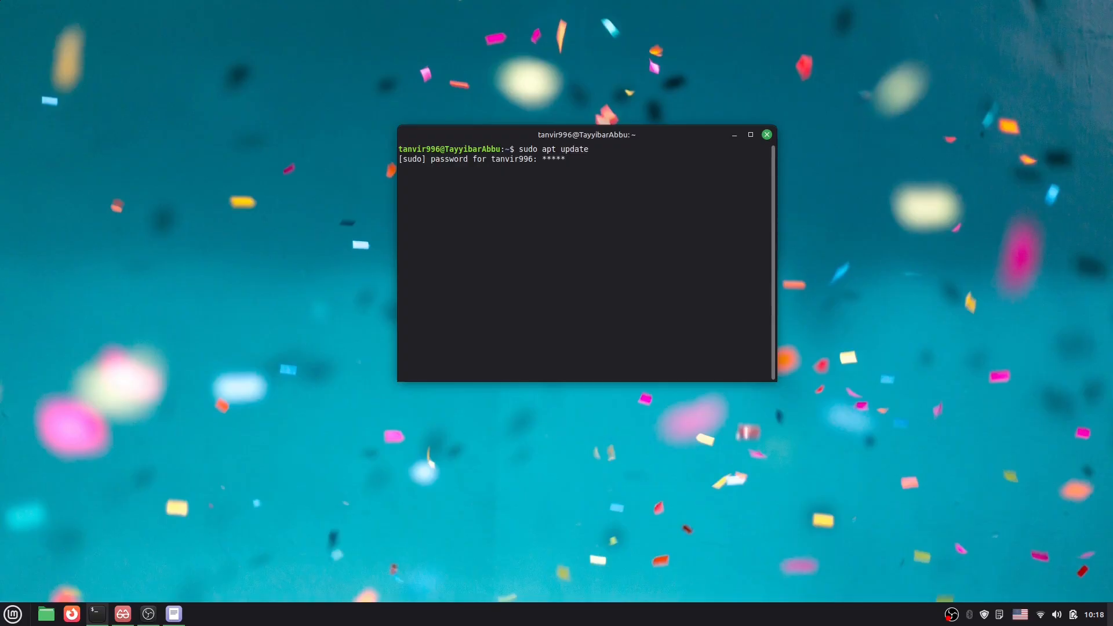
key(Return)
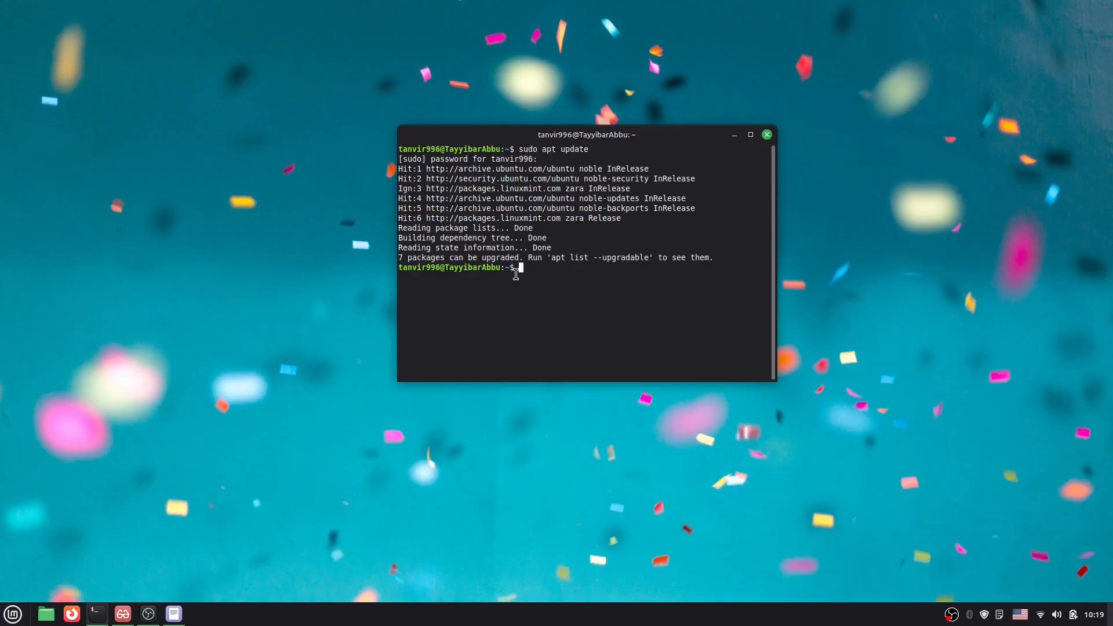
mouse_move(535, 276)
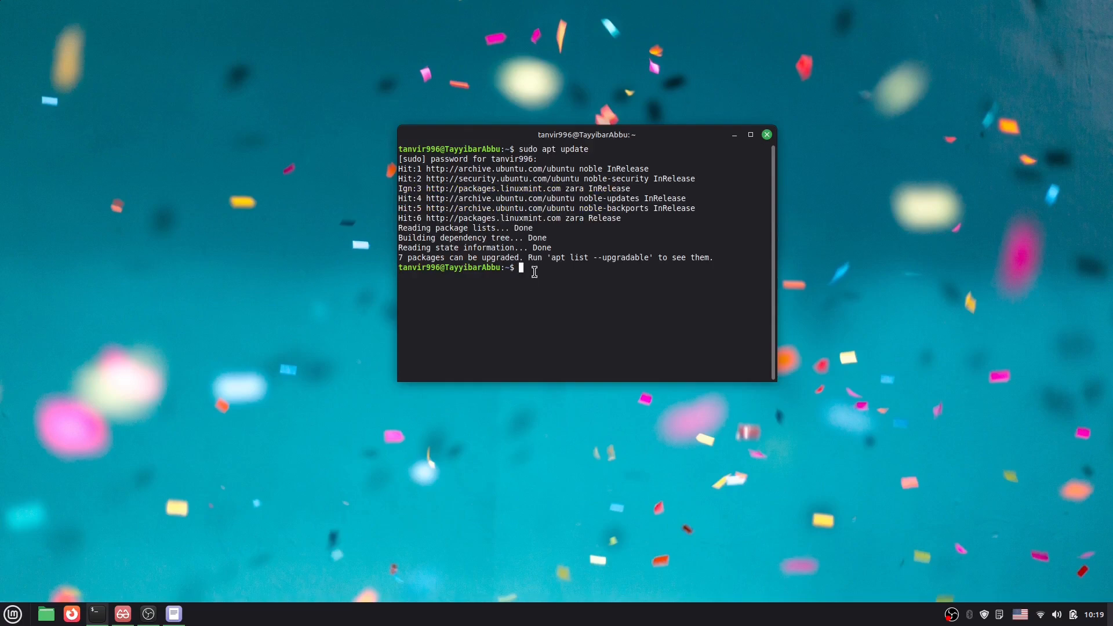
mouse_move(503, 272)
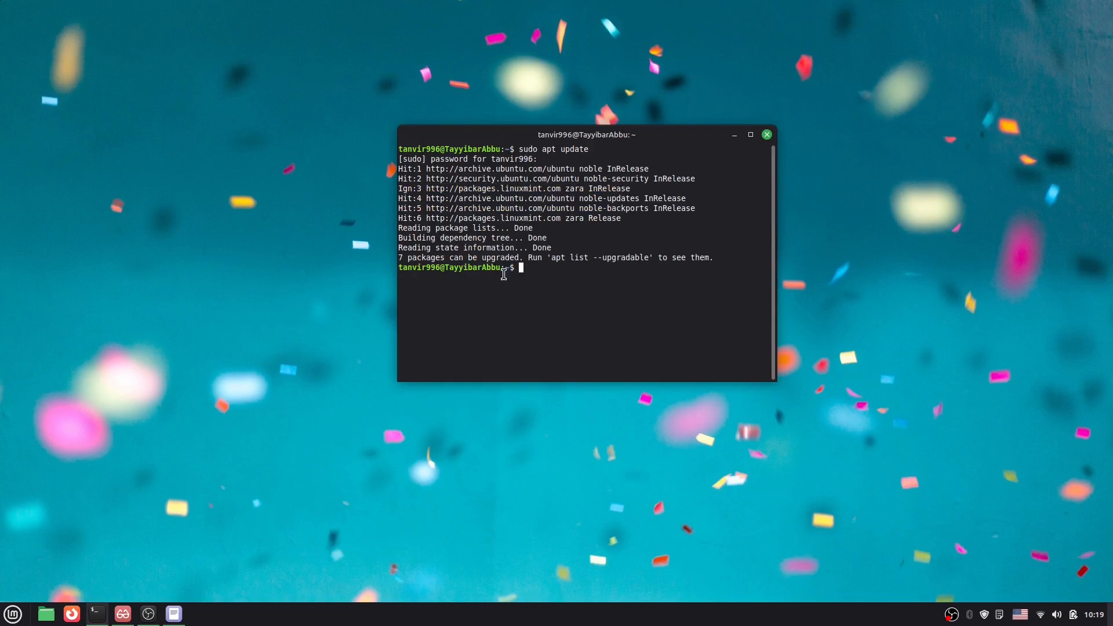
mouse_move(159, 179)
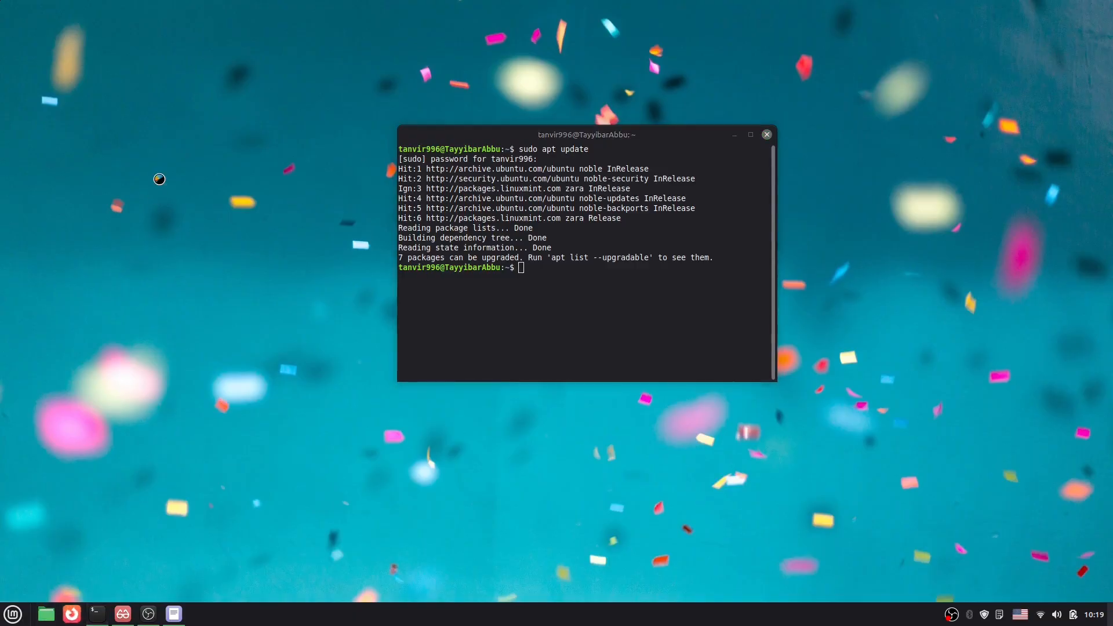
Step: Search for the Node.js download page in Firefox and open nodejs.org
click(71, 613)
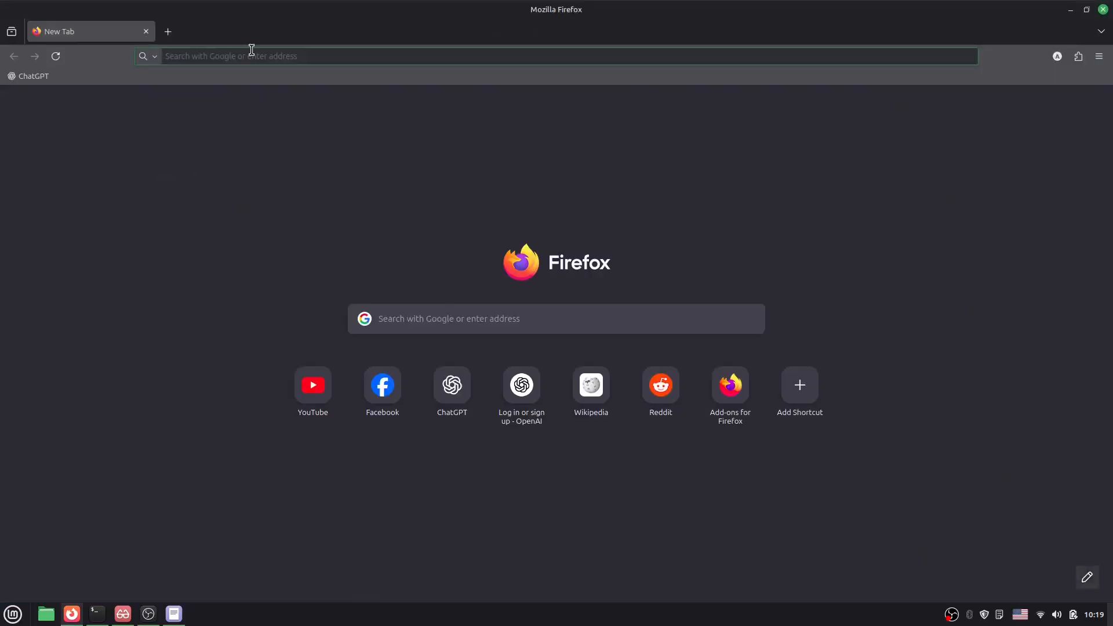
text(node js download)
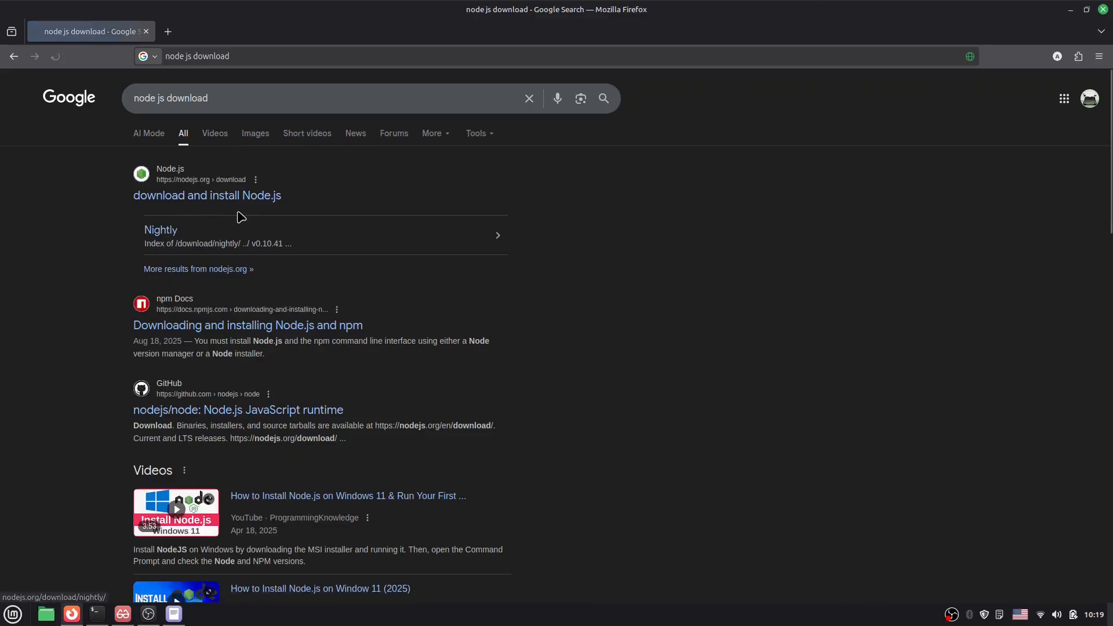
click(207, 196)
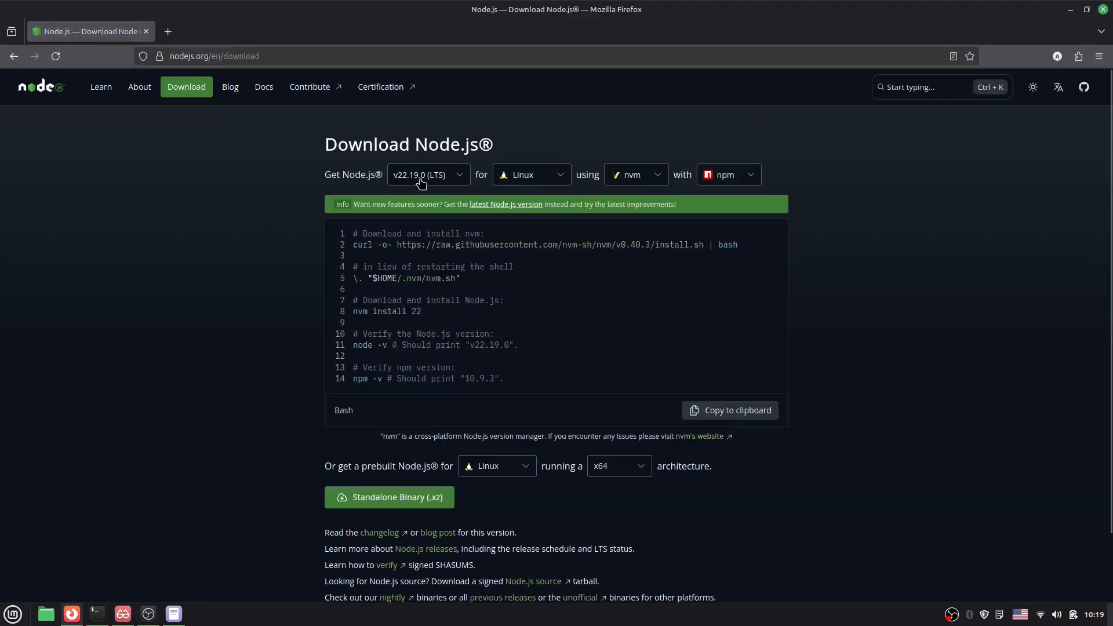
mouse_move(610, 503)
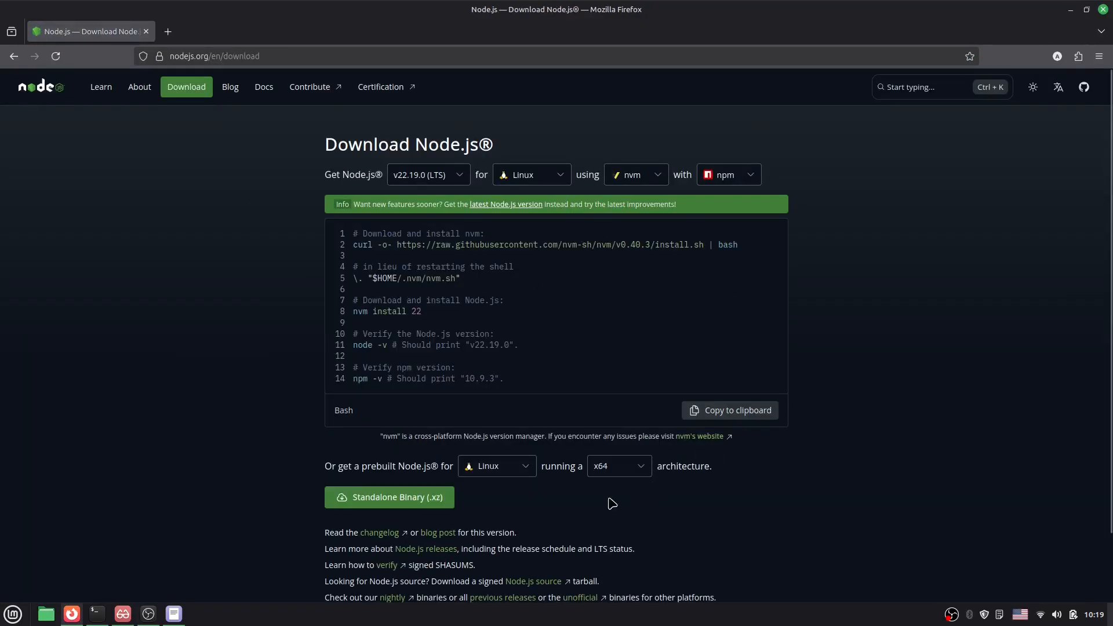
mouse_move(561, 204)
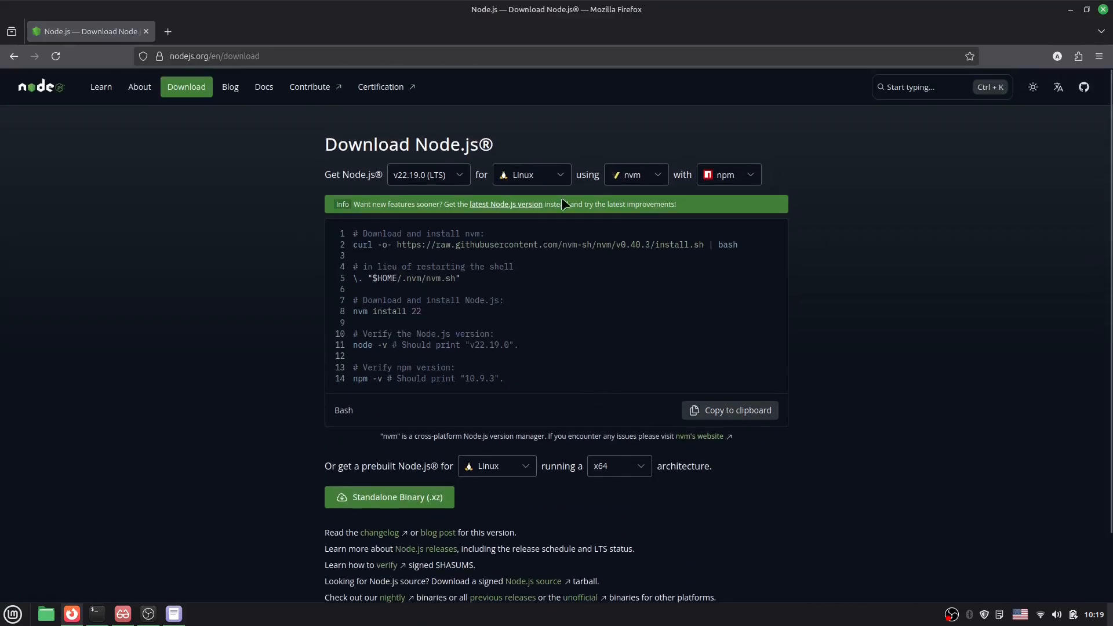
Step: Choose v24.8.0 (Current) for Linux and select the nvm curl install line
click(427, 174)
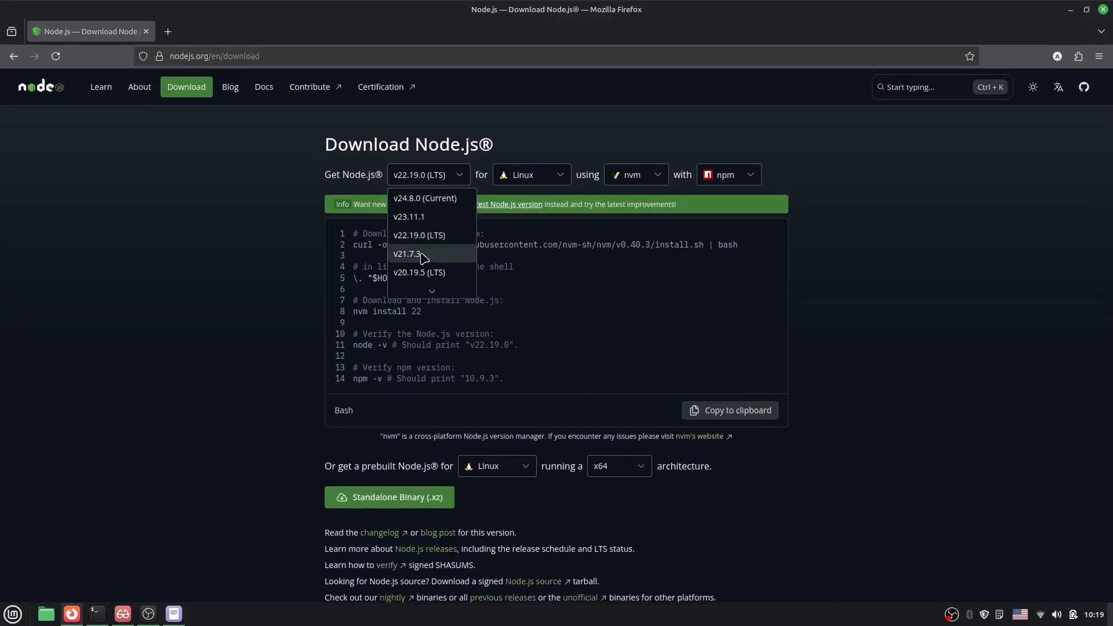
mouse_move(418, 203)
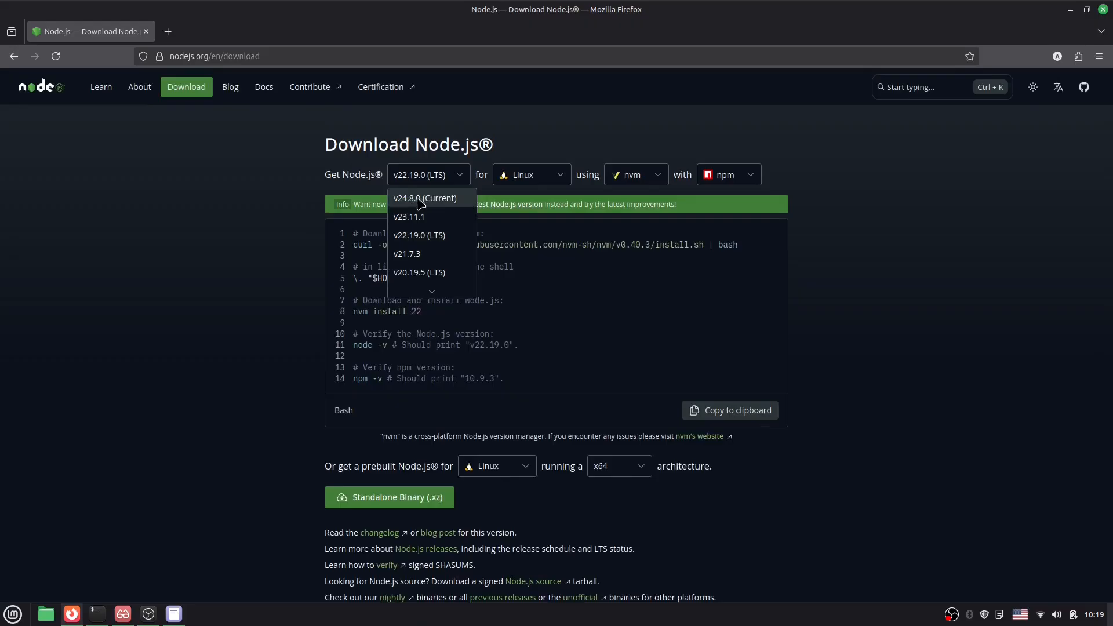
click(424, 198)
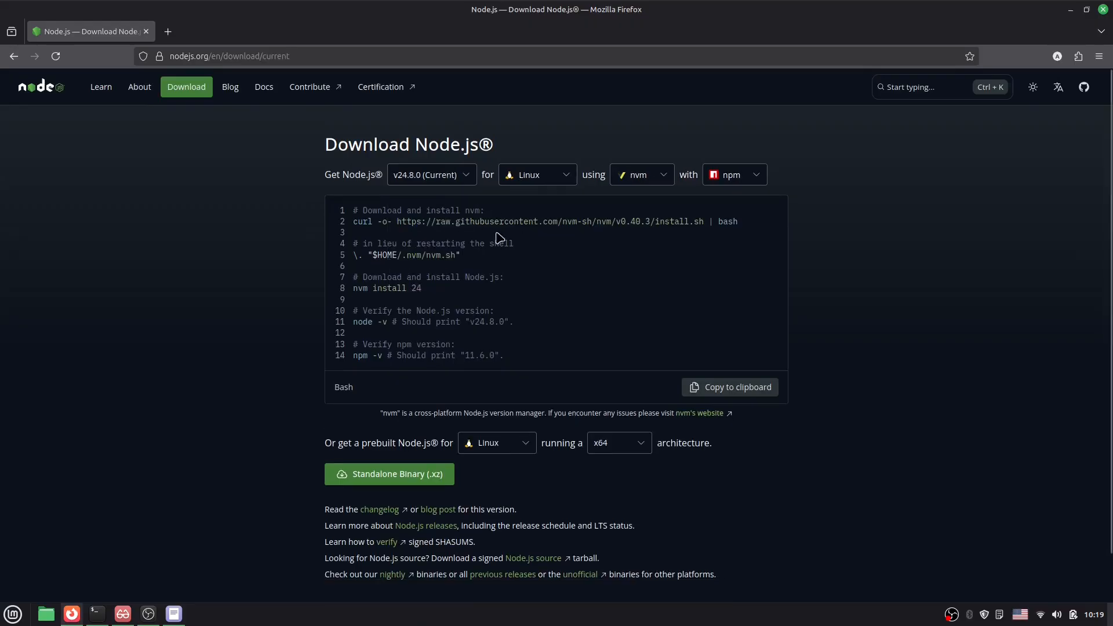
click(537, 175)
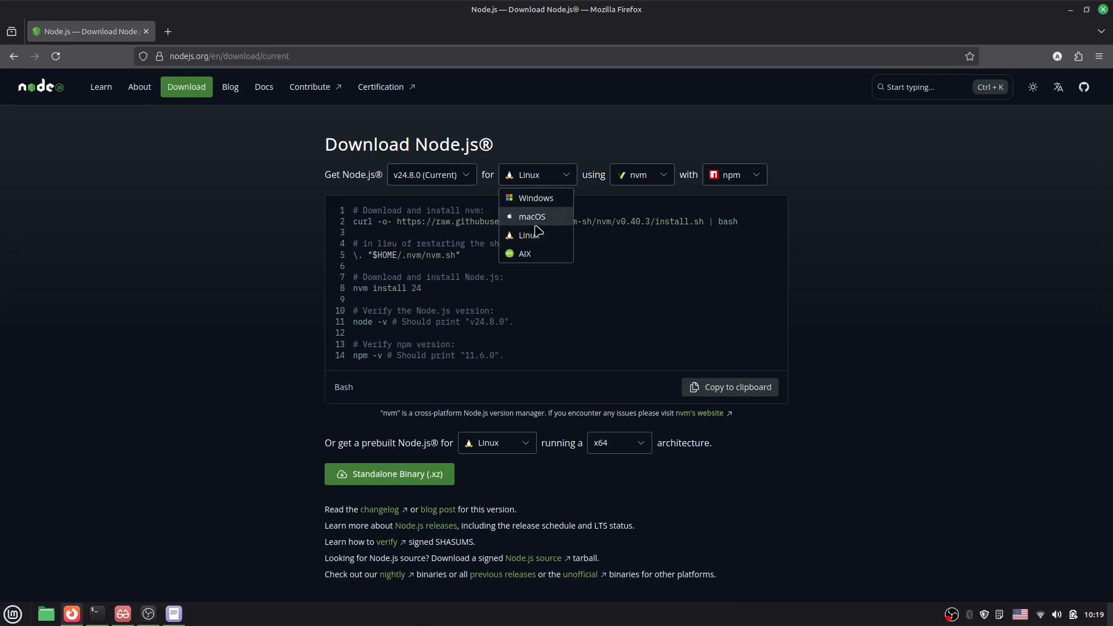
click(529, 235)
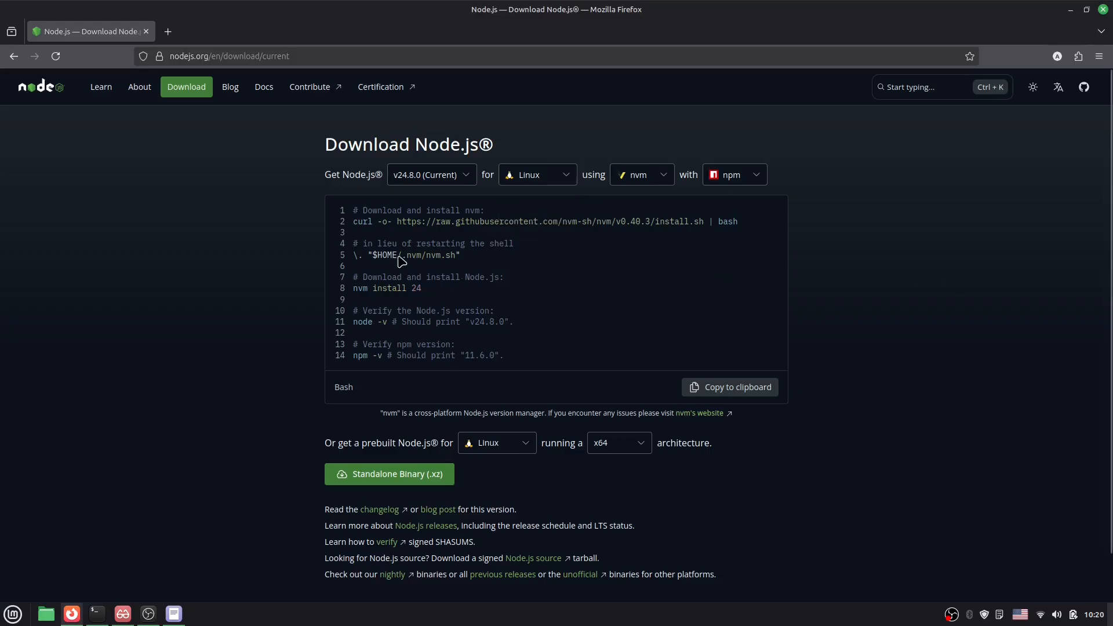
double_click(462, 220)
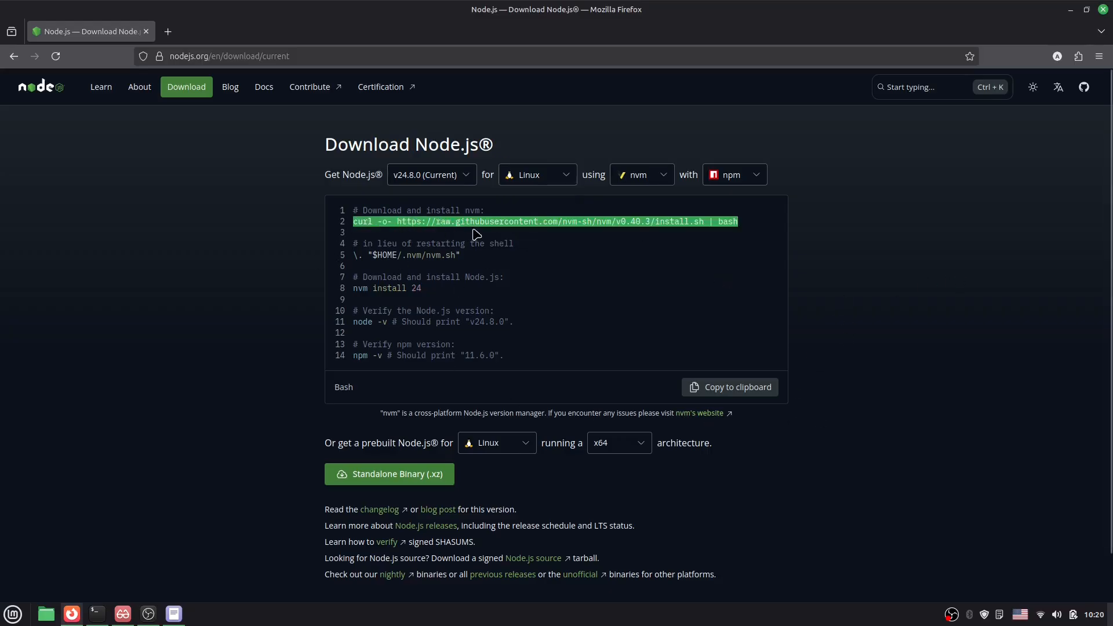
Step: Copy the nvm v0.40.3 curl command and run it in the terminal
right_click(474, 234)
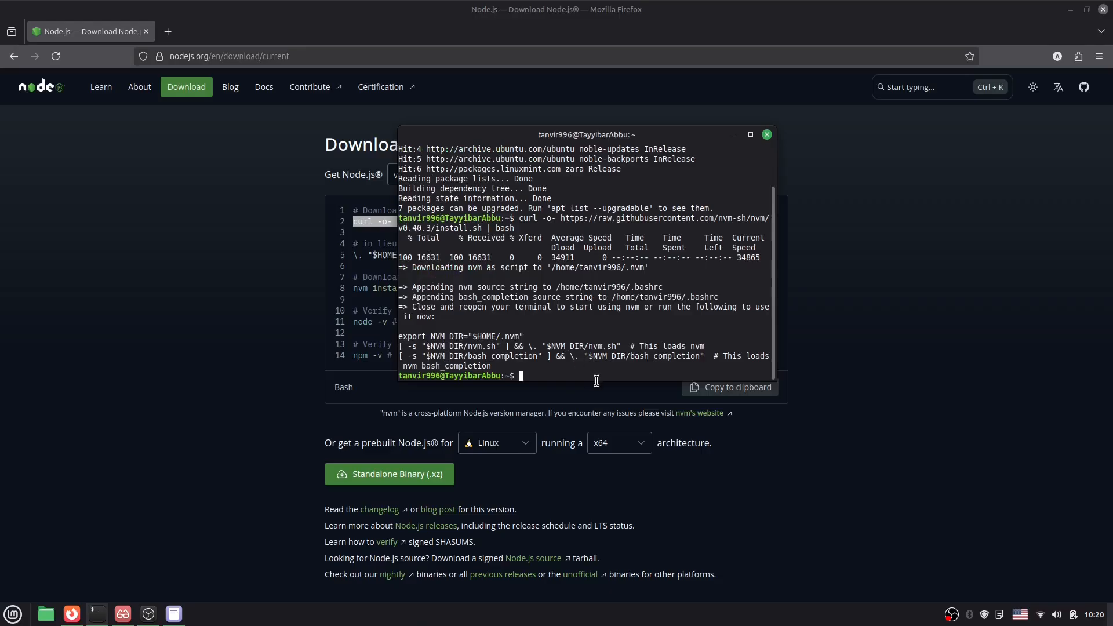
mouse_move(527, 247)
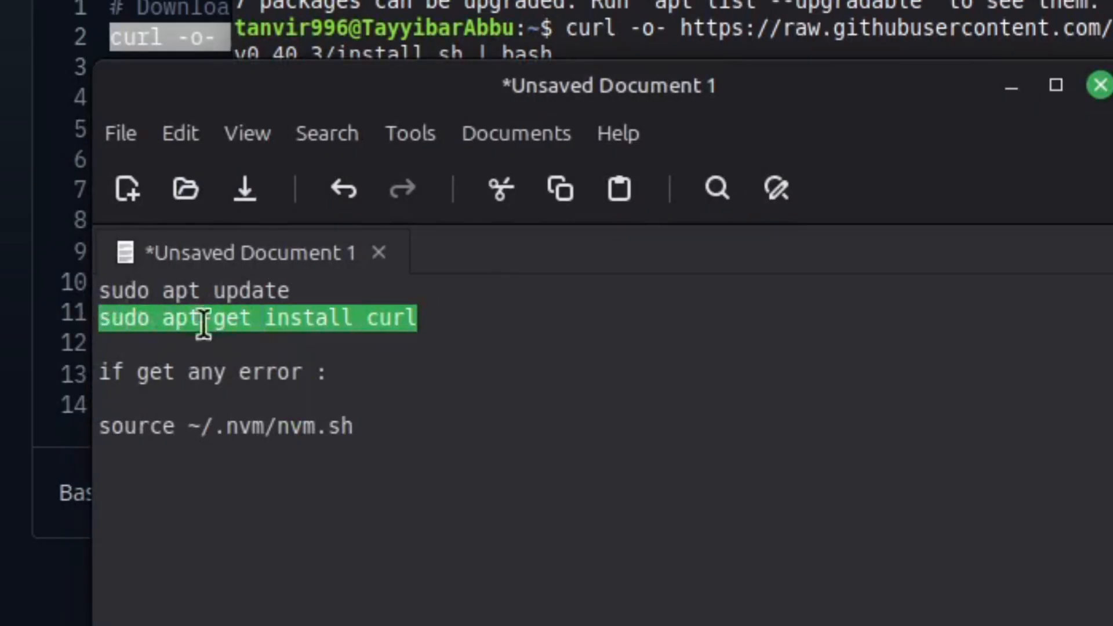
Step: Copy the 'sudo apt-get install curl' note line, then return to the Node.js instructions
right_click(203, 317)
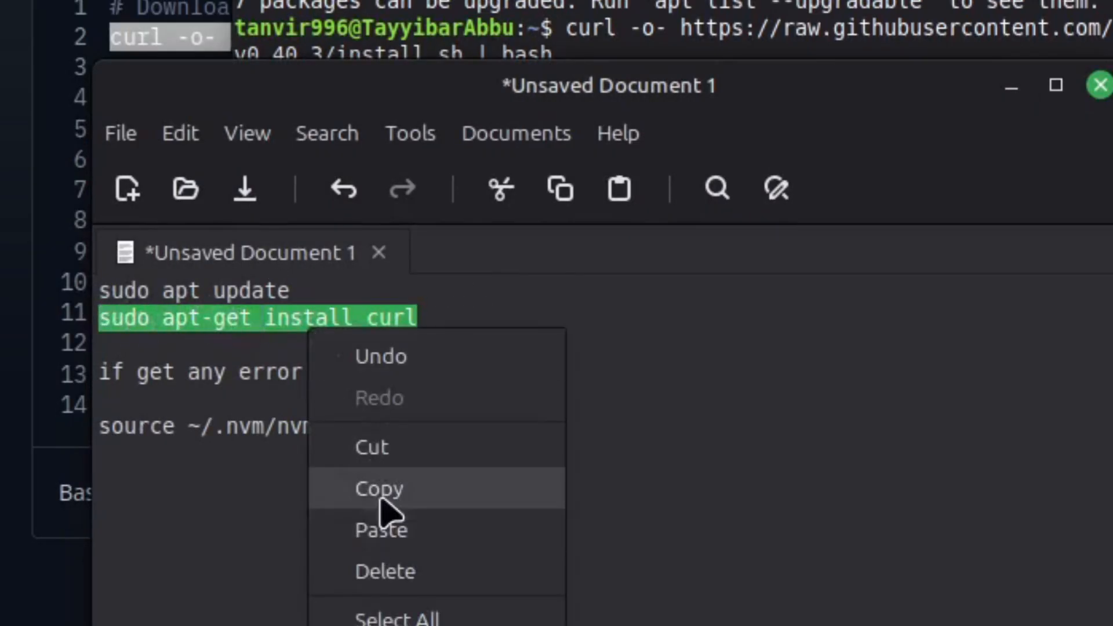
click(379, 488)
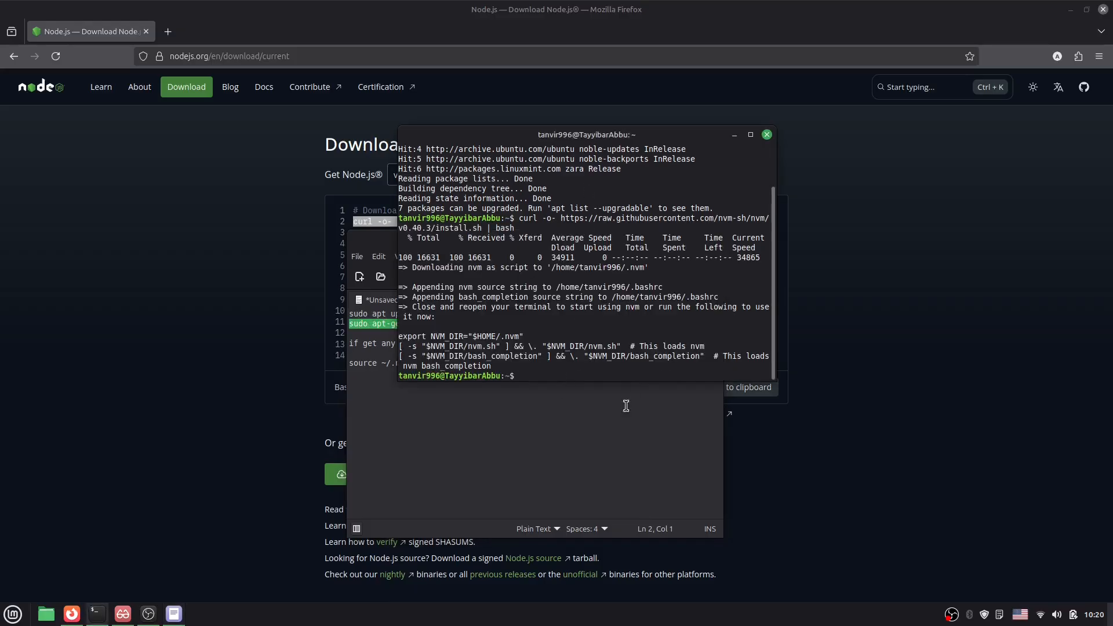
click(766, 134)
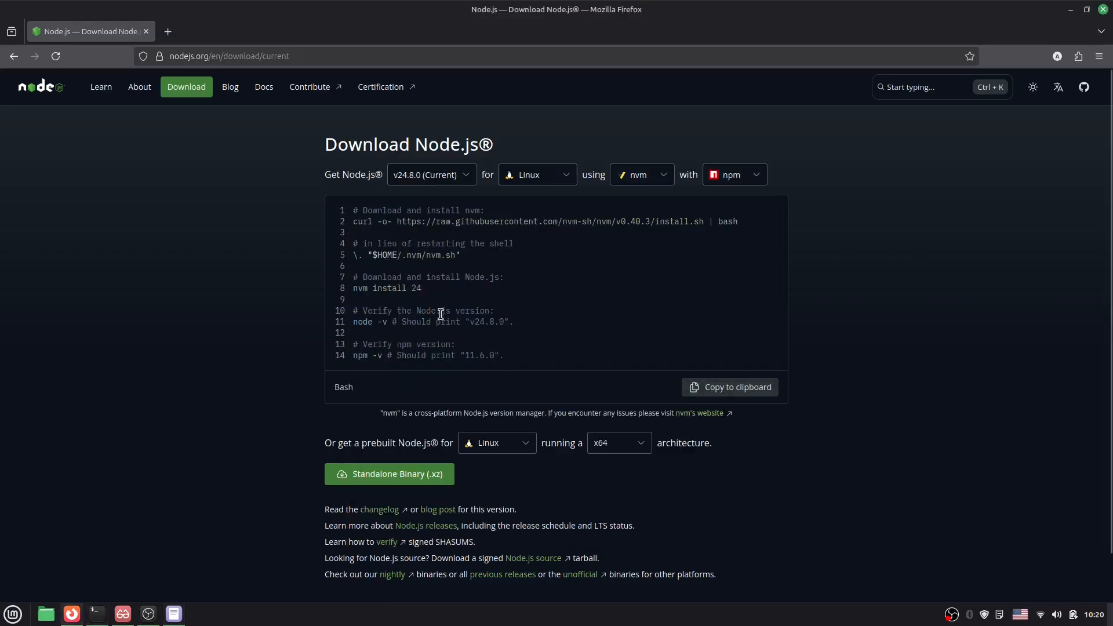
double_click(362, 288)
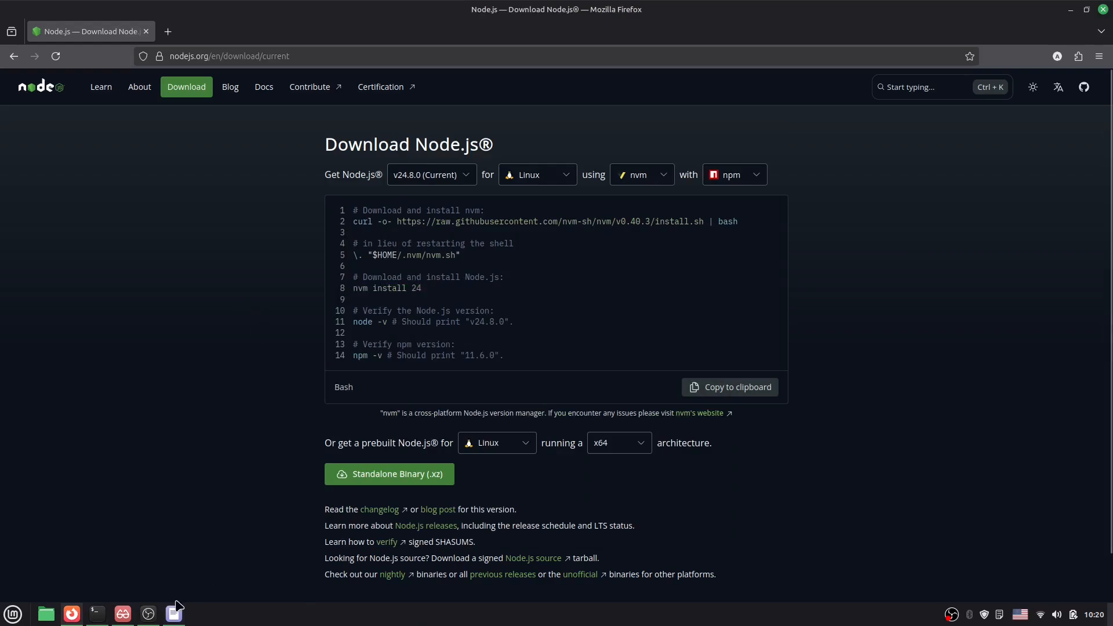
Step: Paste and run 'nvm install 24' in the terminal, which reports 'nvm not found'
right_click(528, 376)
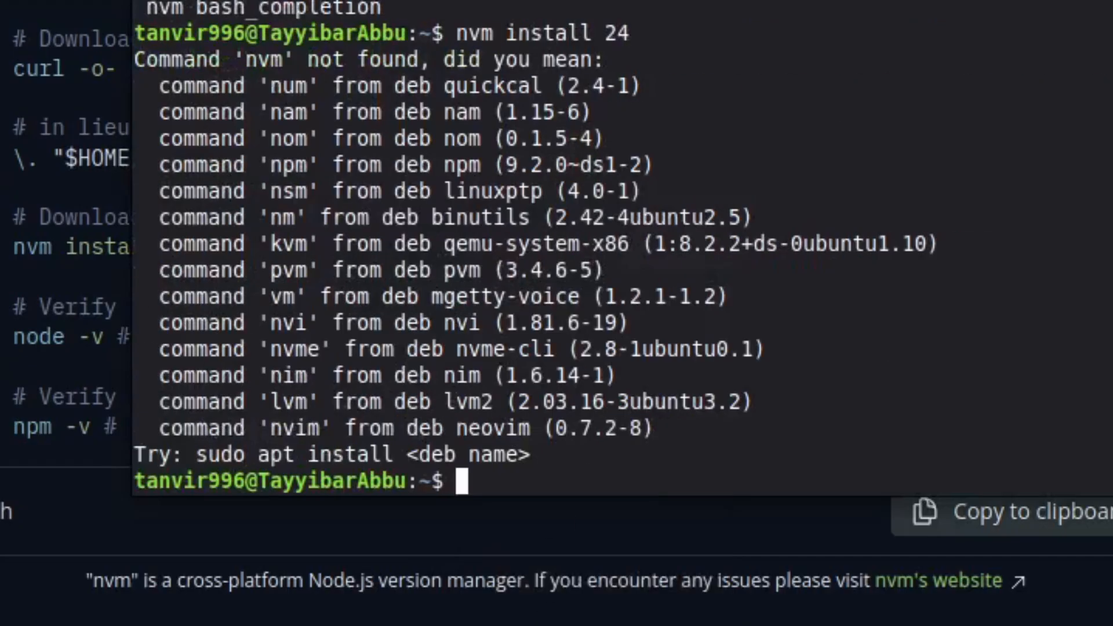
mouse_move(259, 75)
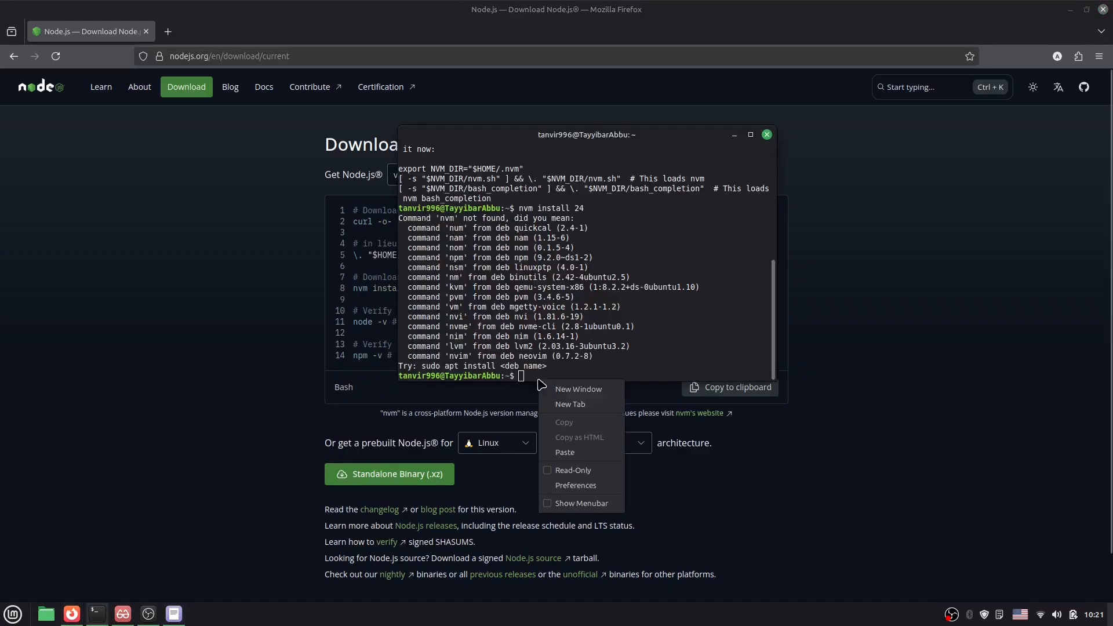
click(565, 452)
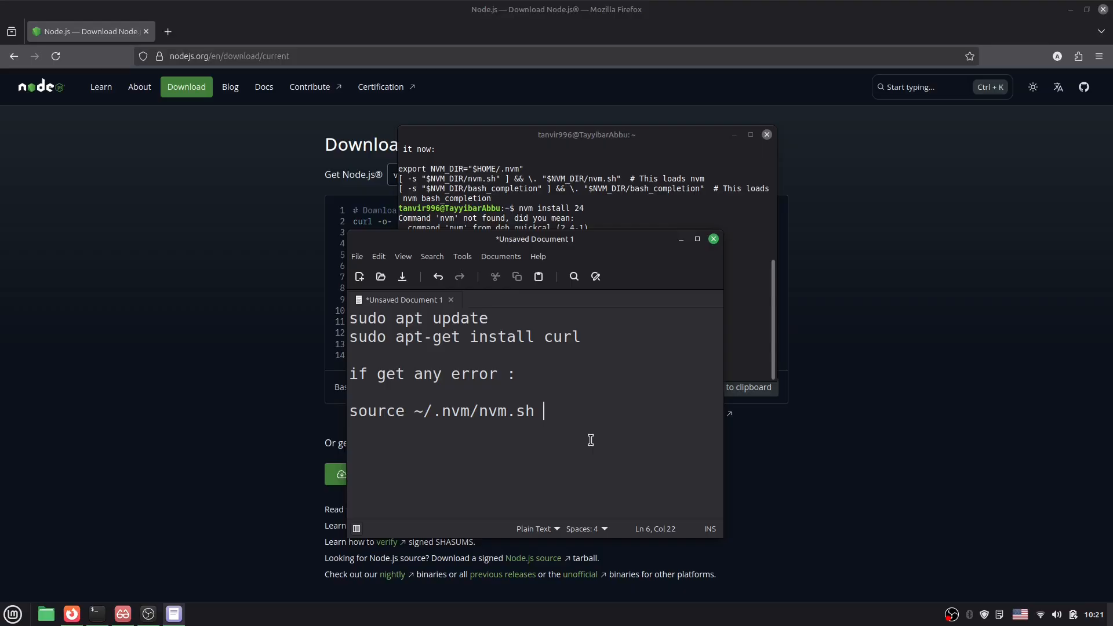
mouse_move(568, 427)
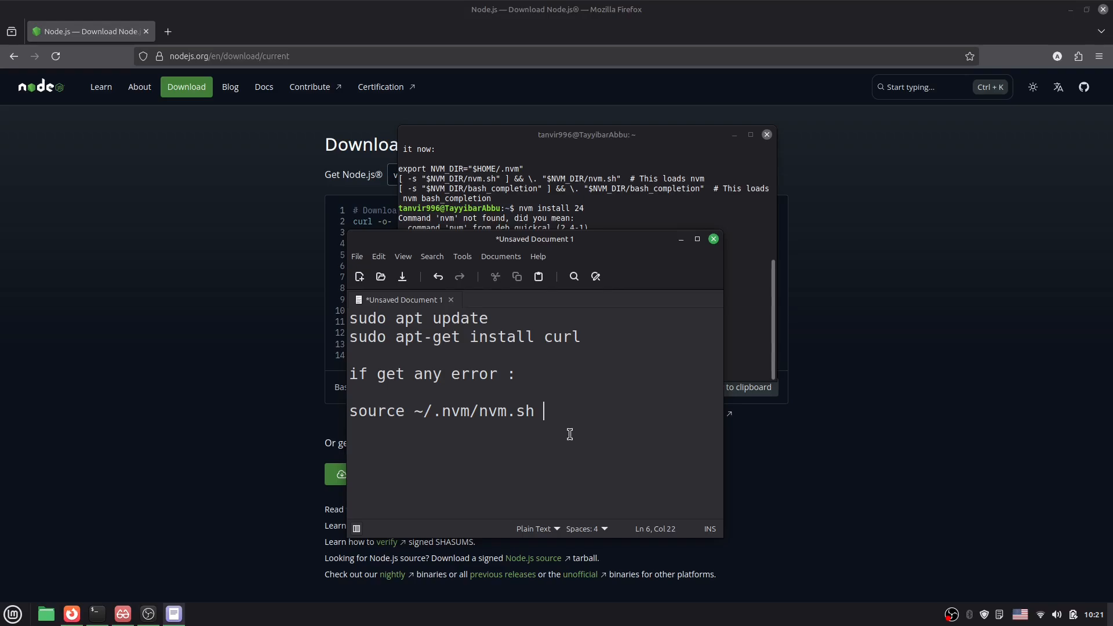
mouse_move(577, 447)
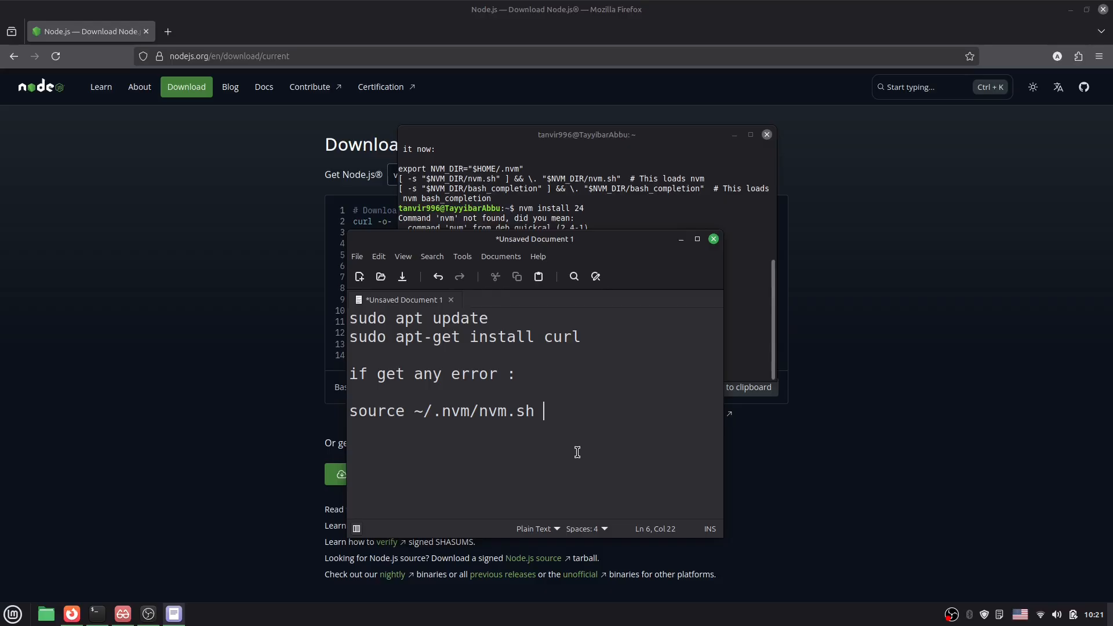
mouse_move(581, 458)
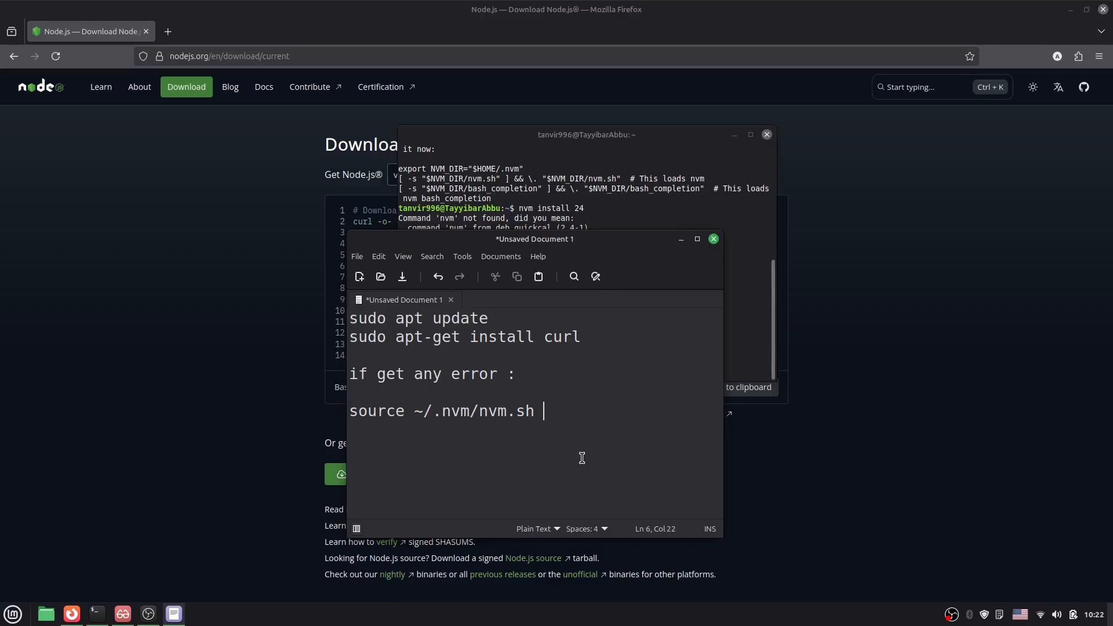
Step: Paste the 'source ~/.nvm/nvm.sh' line at the terminal prompt without running it
text(~)
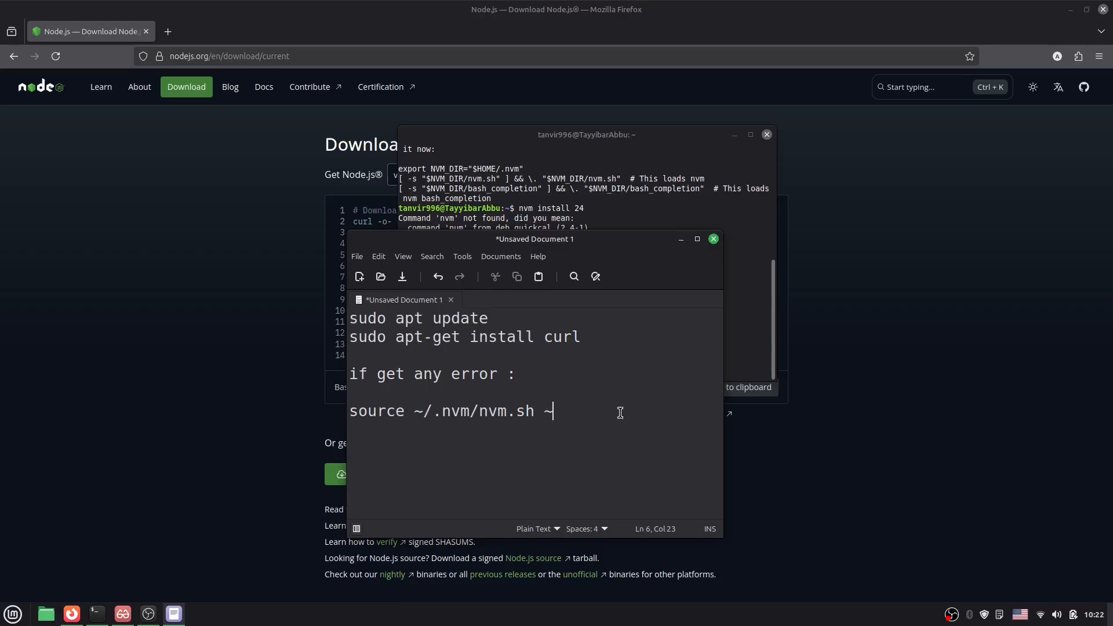
key(backspace)
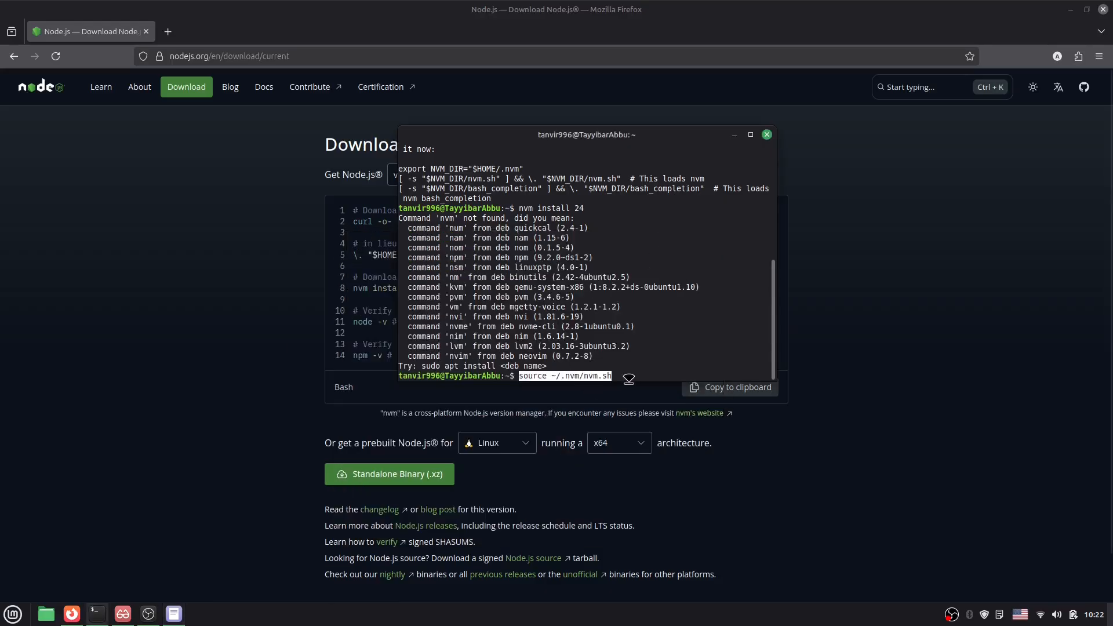
Step: Load nvm with 'source ~/.nvm/nvm.sh', then run 'nvm install 24' to download Node.js v24.8.0
key(Return)
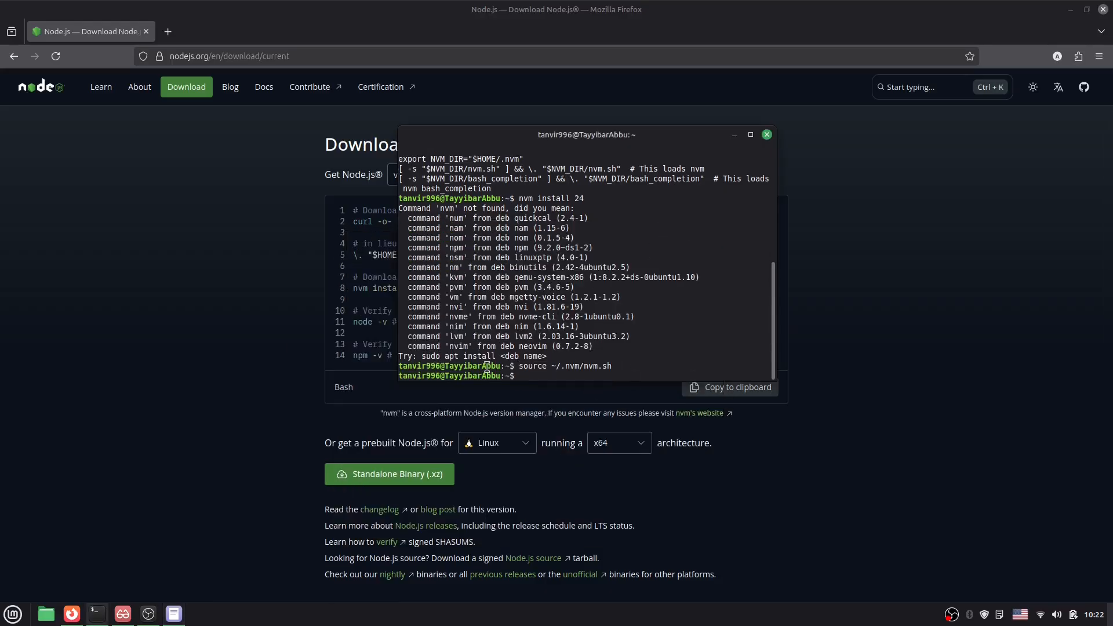
click(765, 135)
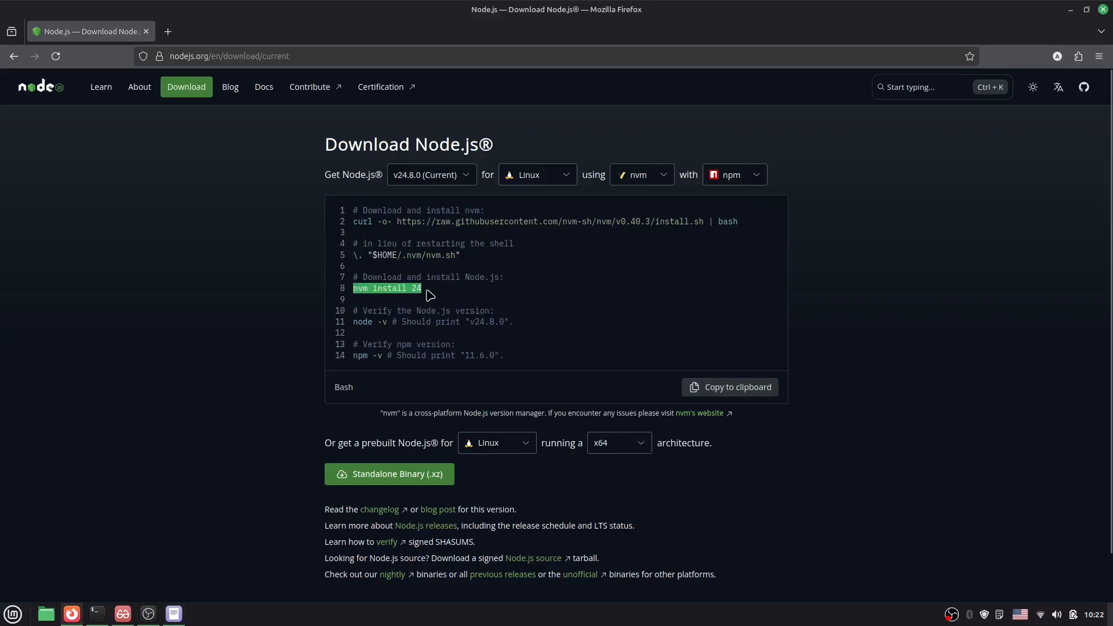
mouse_move(160, 604)
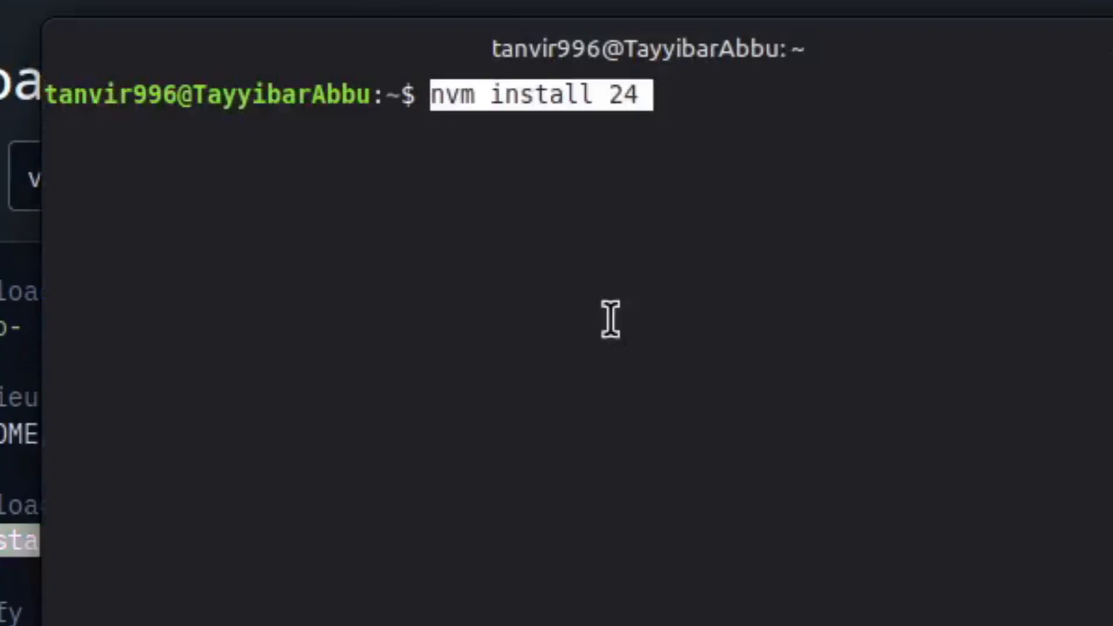
key(Return)
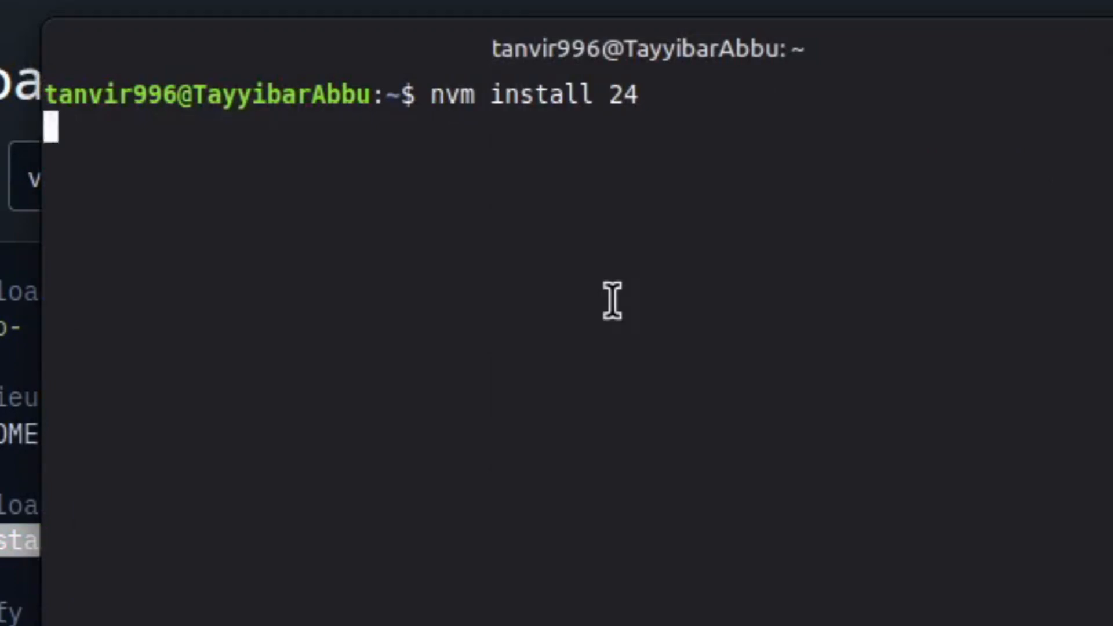
key(Return)
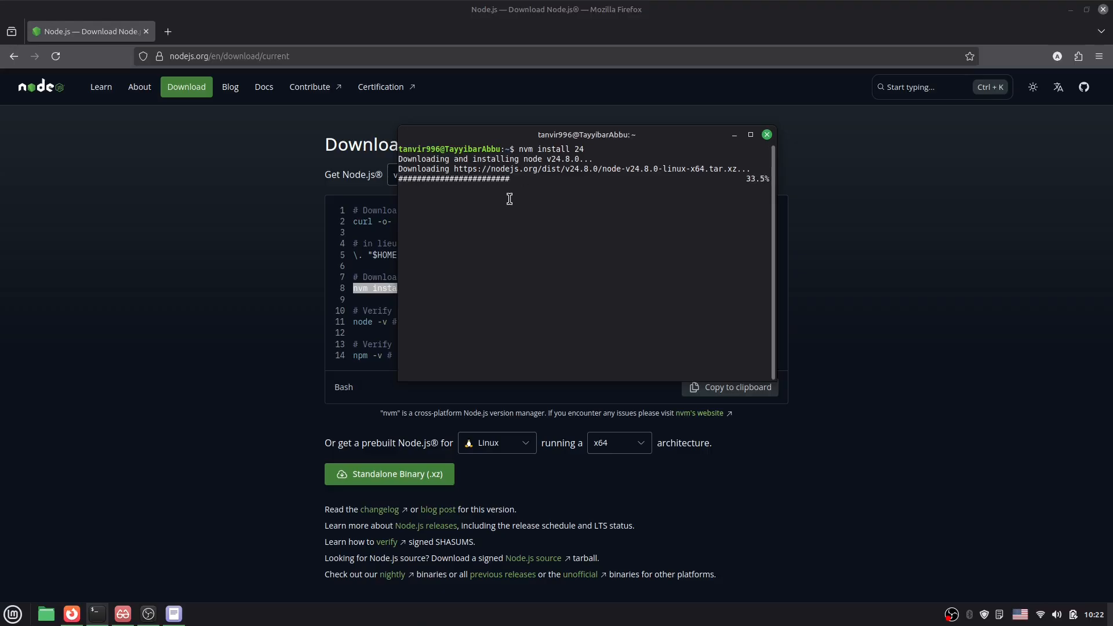
click(766, 134)
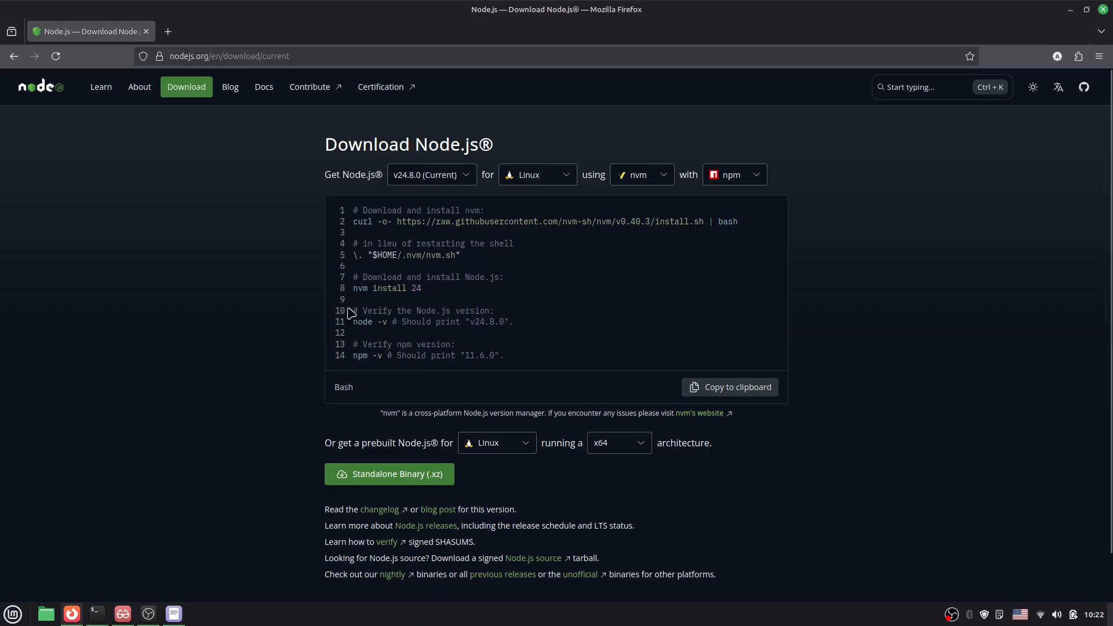
mouse_move(353, 325)
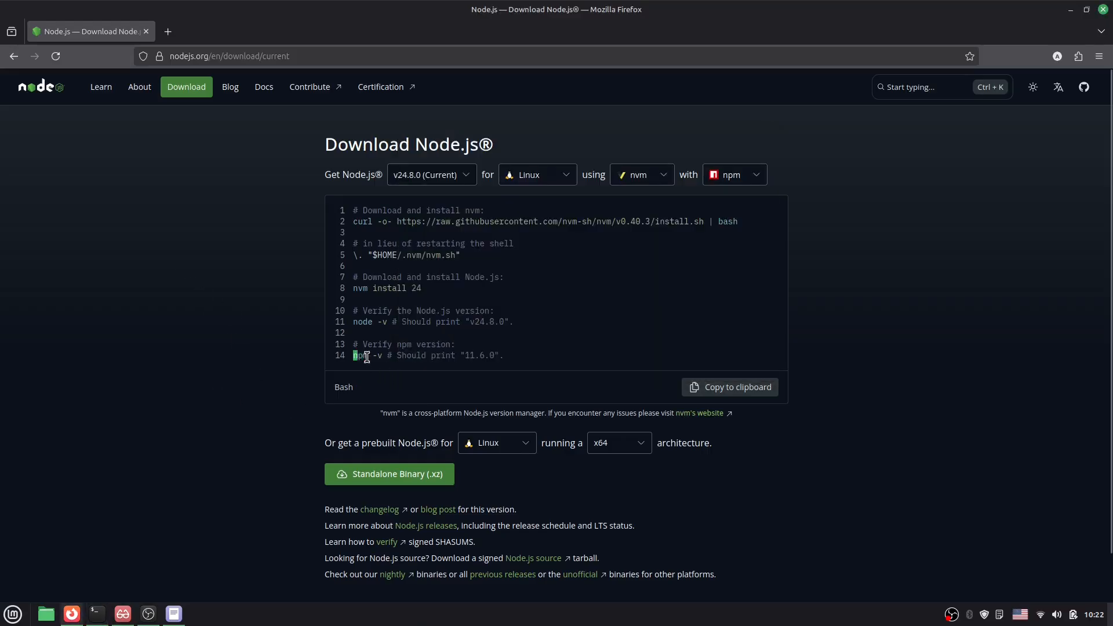
Step: Run 'node -v' and 'npm -v', confirming v24.8.0 and highlighting npm 11.6.0
double_click(362, 354)
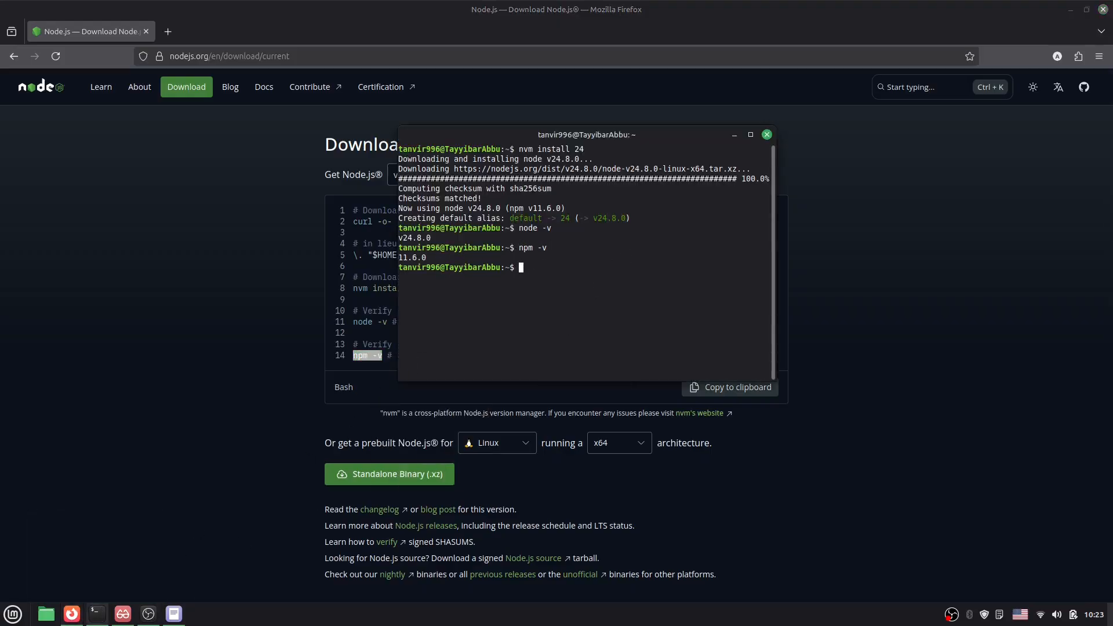
double_click(412, 257)
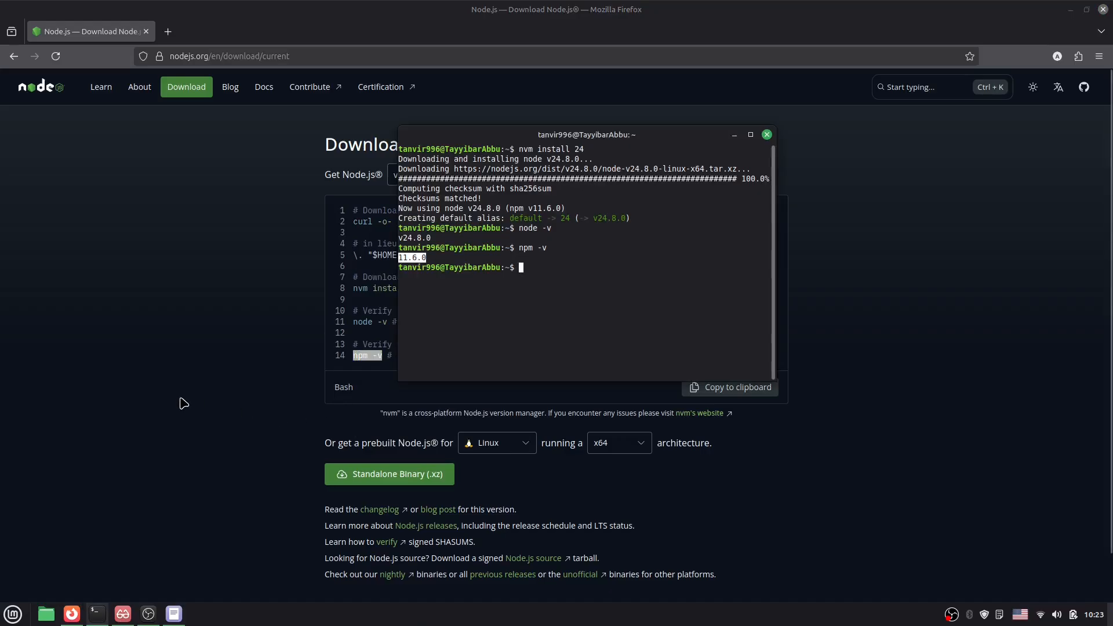
mouse_move(581, 269)
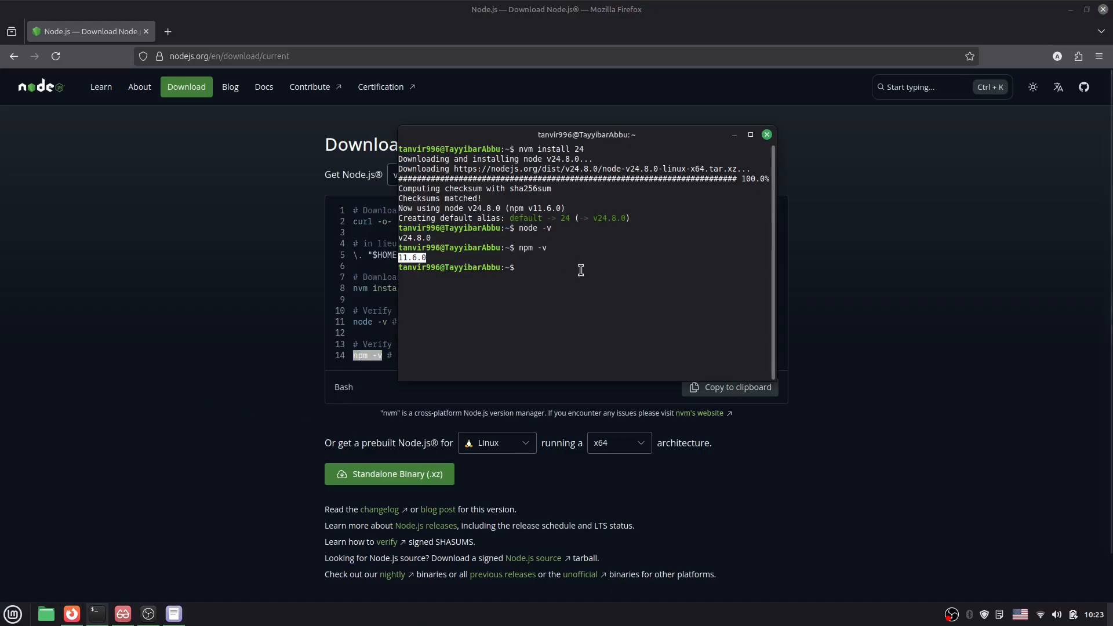